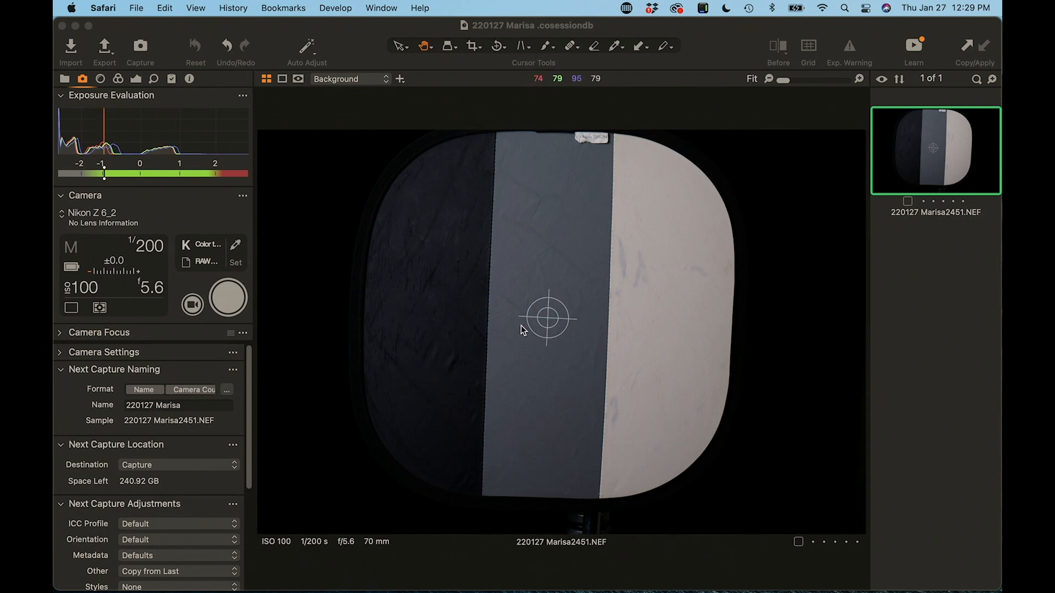
{"action": "mouse_move", "coordinate": [525, 328]}
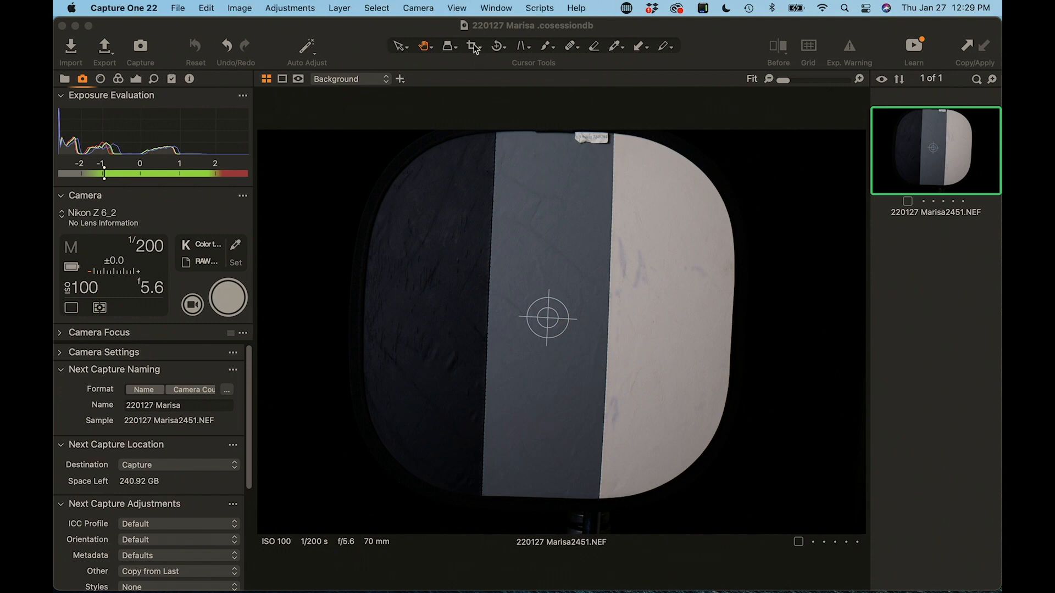
Step: Crop the gray target shot to about 2000 × 1820 px around the gray panel
{"action": "left_click", "coordinate": [473, 45]}
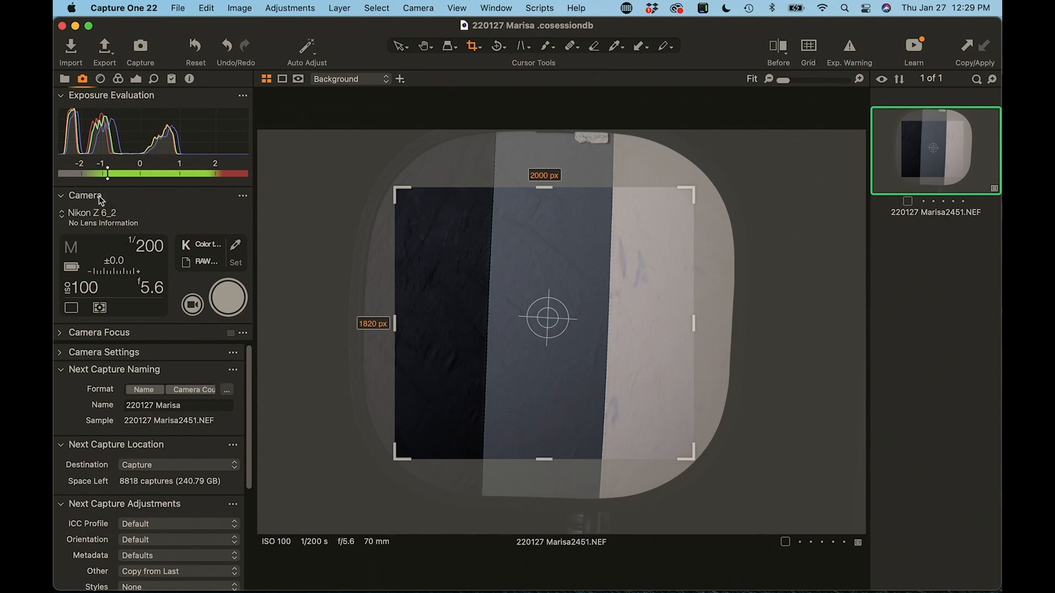
{"action": "mouse_move", "coordinate": [174, 152]}
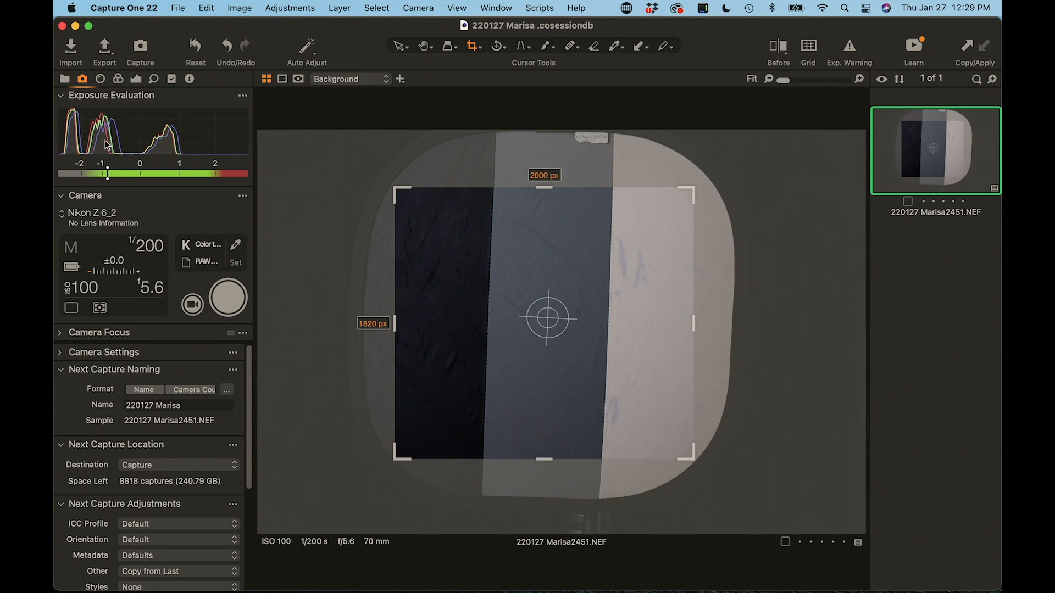
{"action": "mouse_move", "coordinate": [139, 149]}
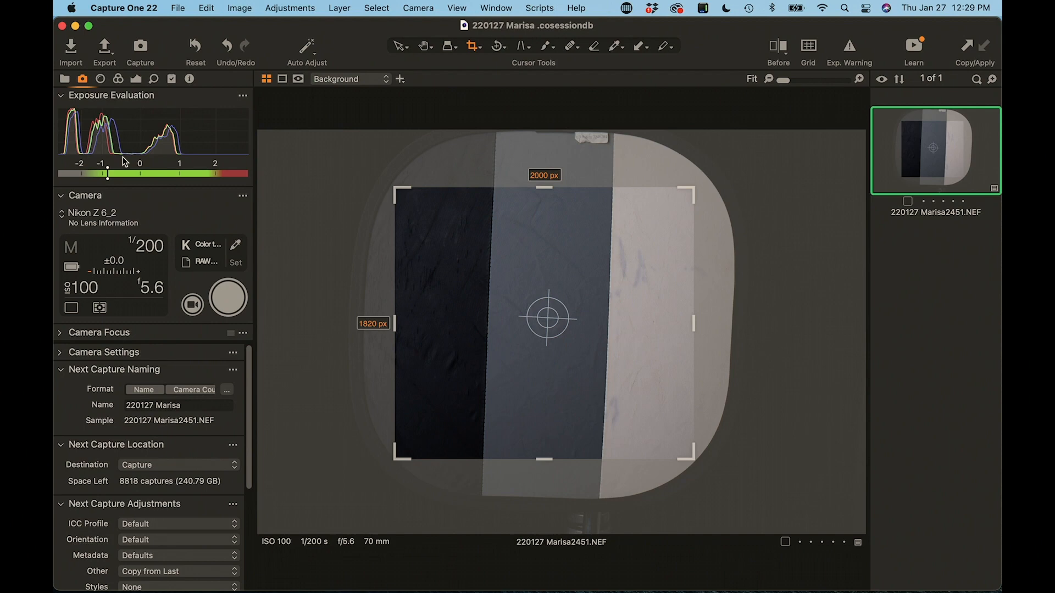
{"action": "mouse_move", "coordinate": [111, 380]}
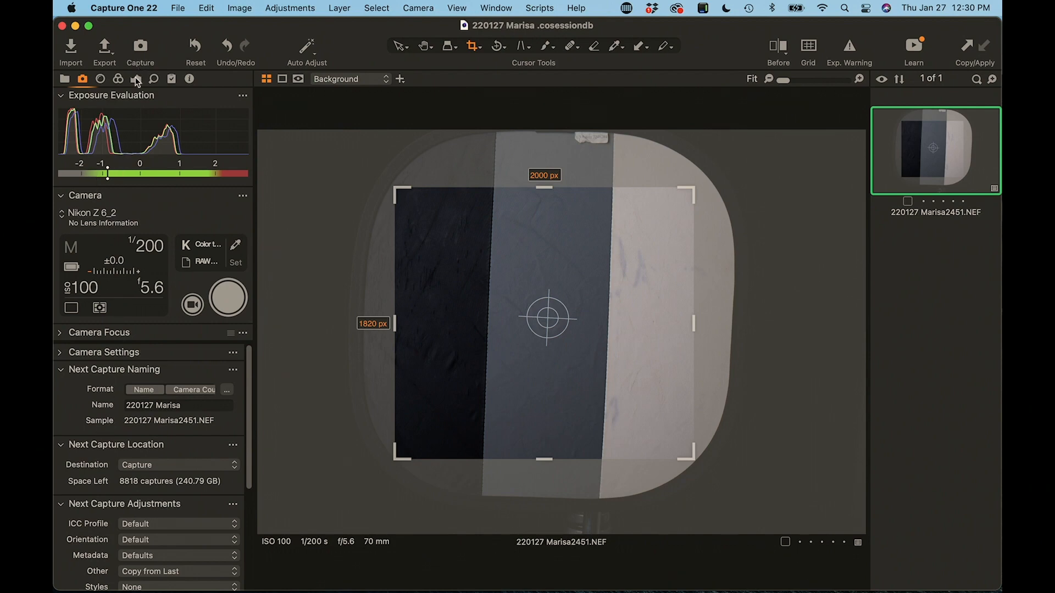
{"action": "left_click", "coordinate": [135, 79]}
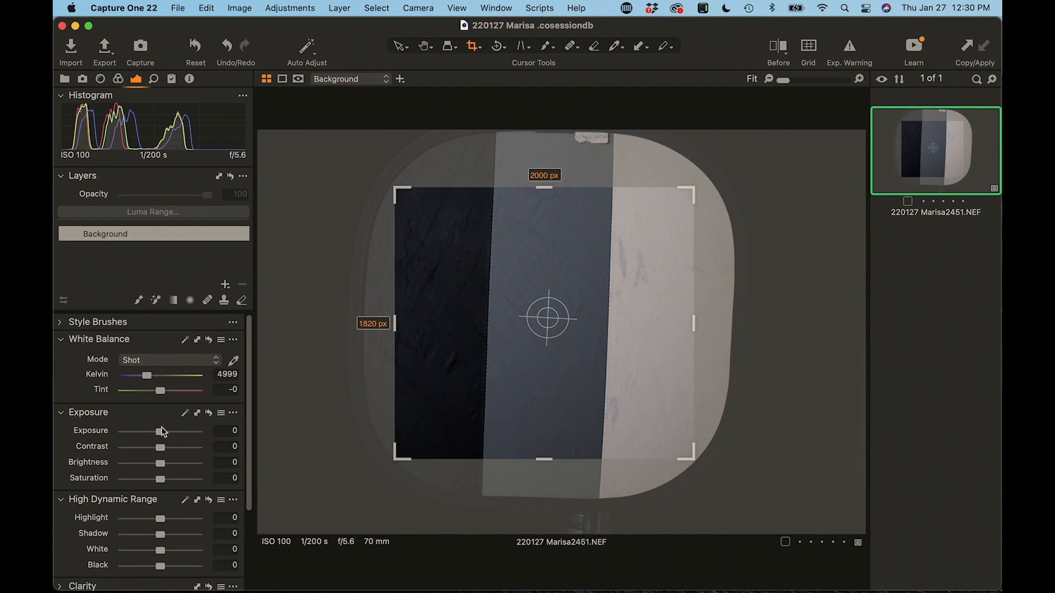
Step: Push the gray shot's Exposure slider up to about 0.95, then ease it back down
{"action": "left_click_drag", "start_coordinate": [139, 431], "coordinate": [166, 431]}
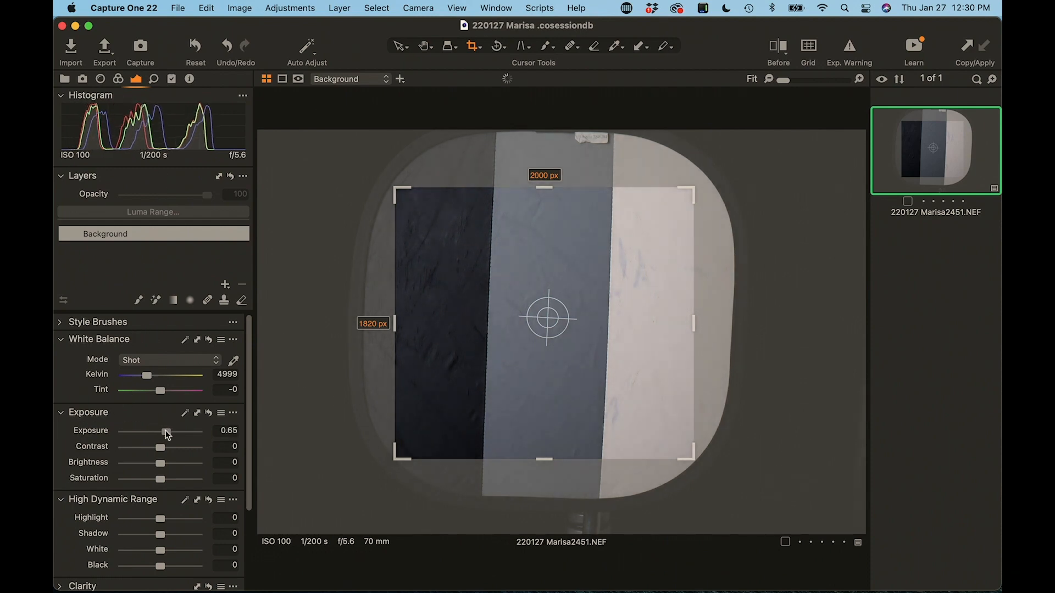
{"action": "left_click_drag", "start_coordinate": [166, 431], "coordinate": [170, 430]}
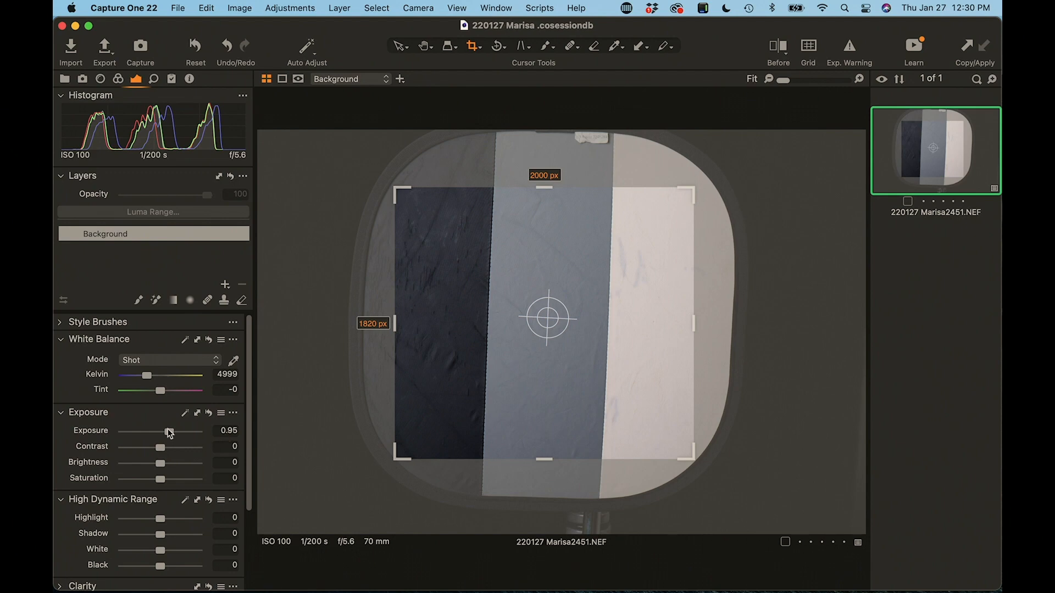
{"action": "left_click_drag", "start_coordinate": [167, 431], "coordinate": [140, 431]}
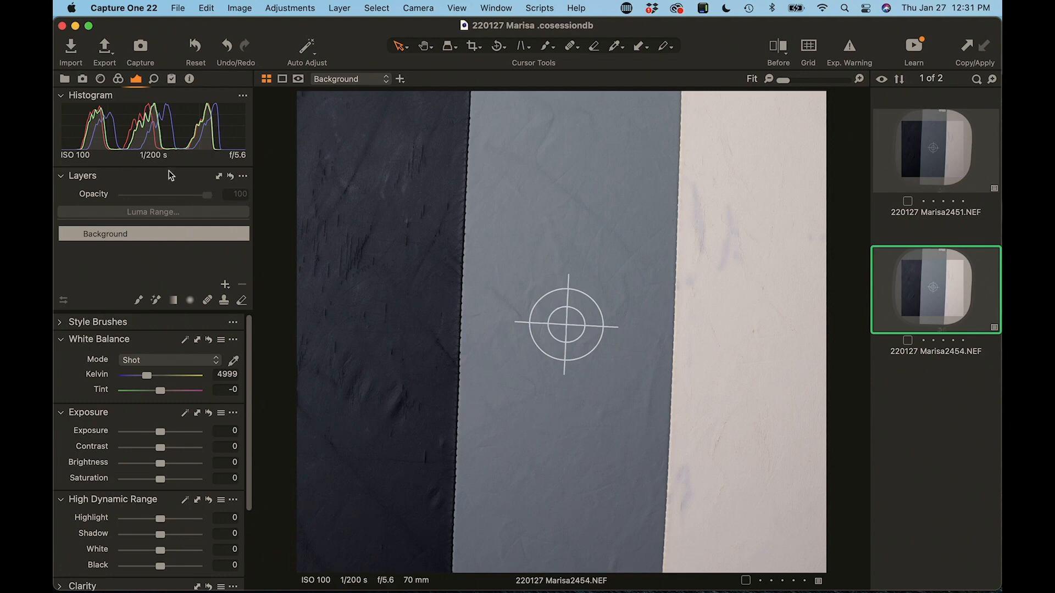
{"action": "mouse_move", "coordinate": [554, 363]}
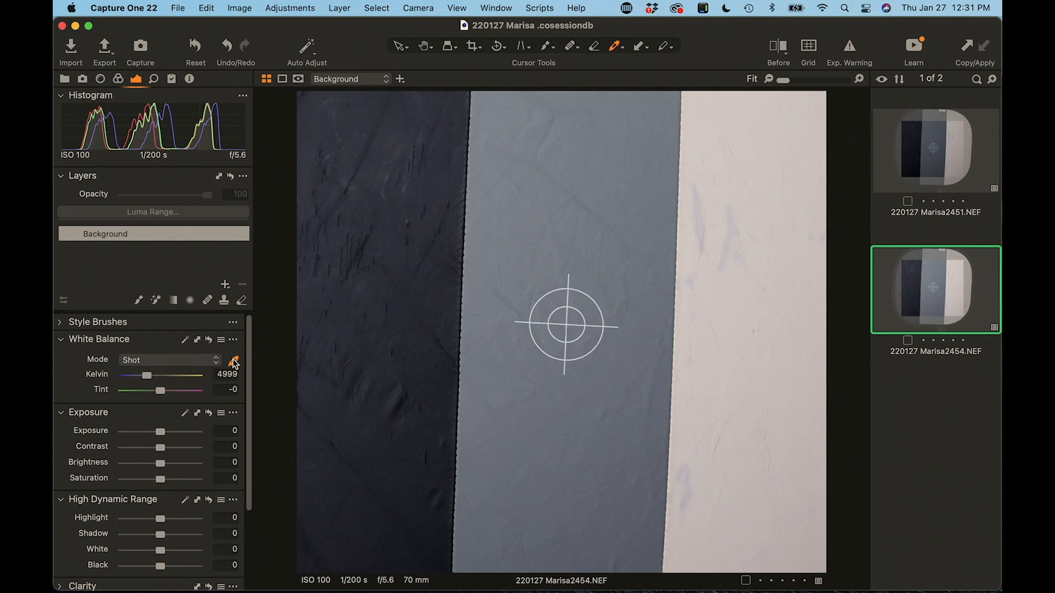
{"action": "mouse_move", "coordinate": [233, 360]}
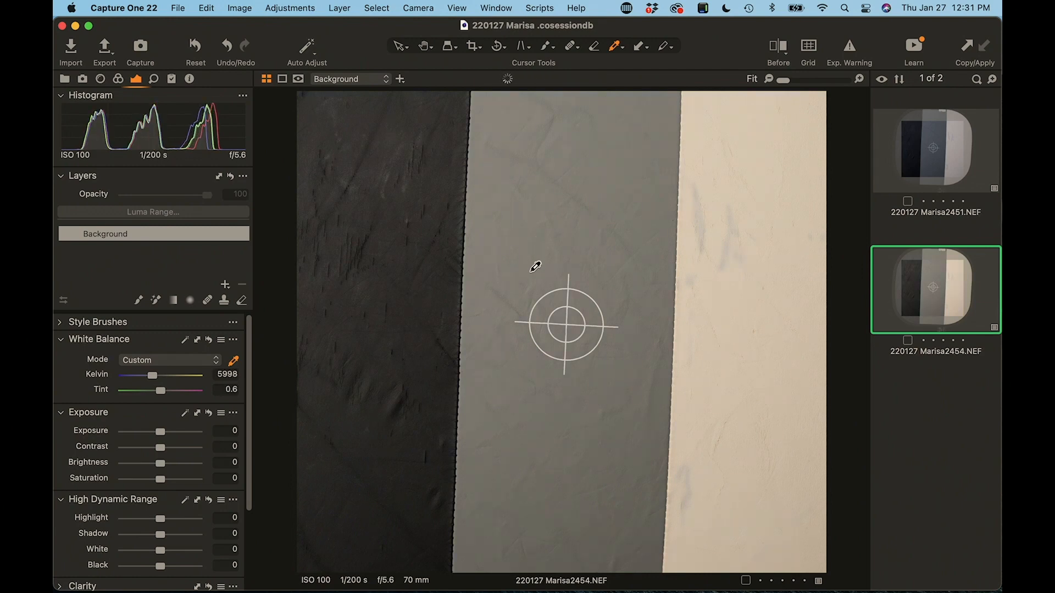
Step: Sample the gray panel for a custom white balance of 5998 K, tint 0.6
{"action": "left_click", "coordinate": [530, 262]}
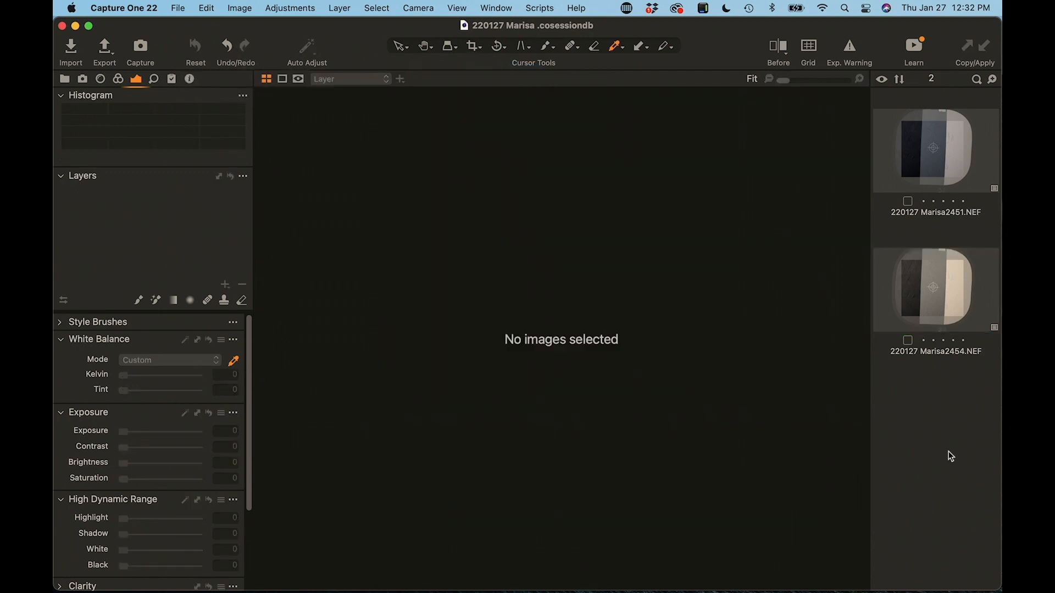
Step: Capture test portrait Marisa2462.NEF with the custom white balance near 5989 K
{"action": "left_click", "coordinate": [934, 521]}
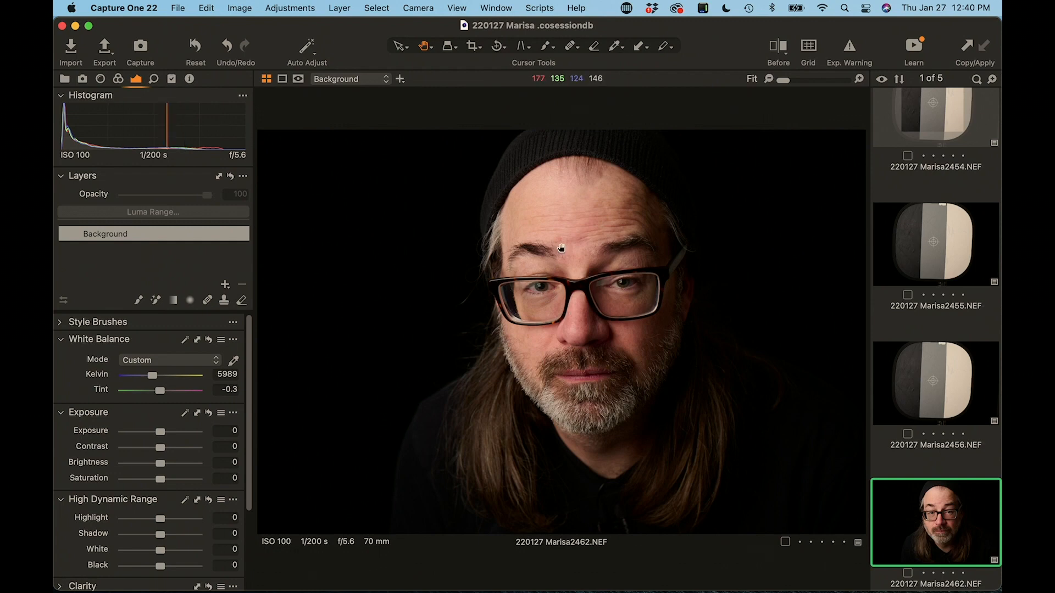
{"action": "mouse_move", "coordinate": [645, 251]}
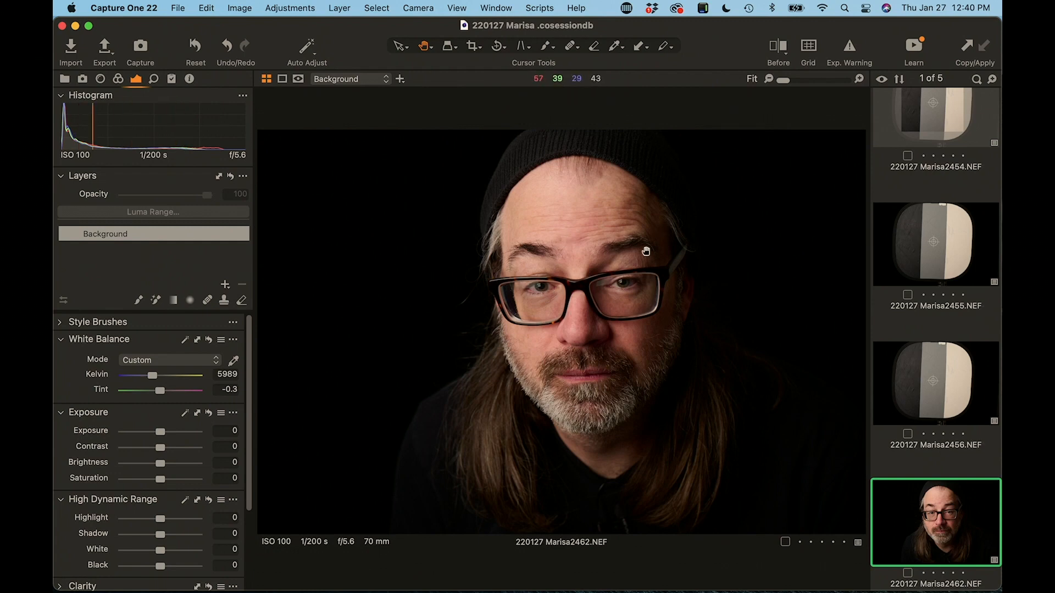